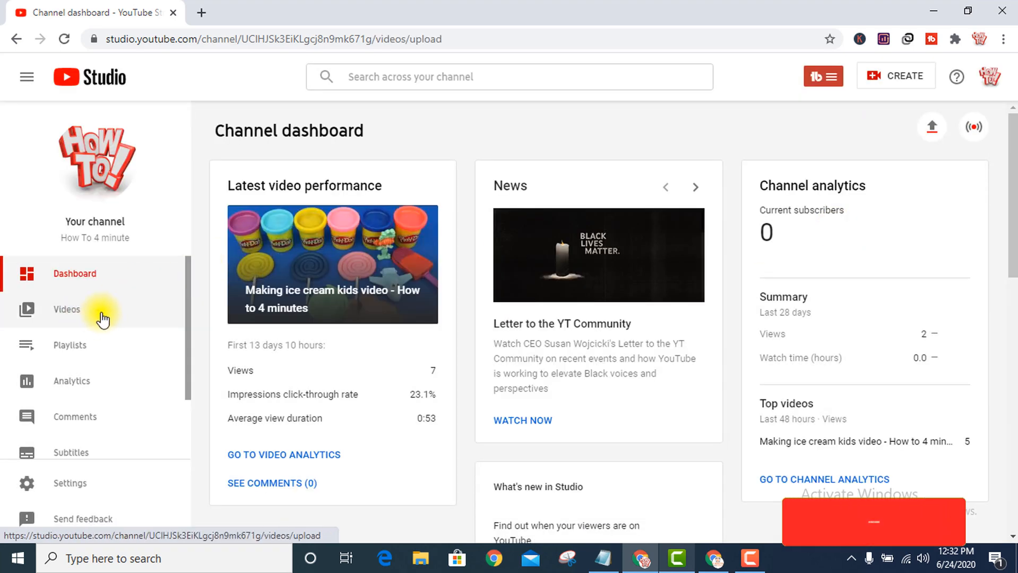
Show the channel's uploaded videos list from the sidebar.
click(66, 309)
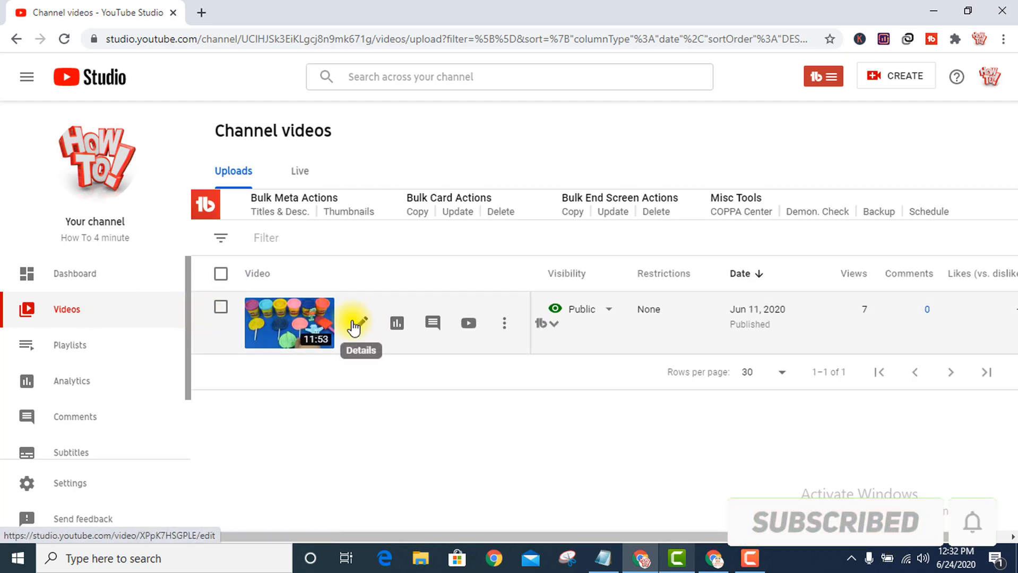
mouse_move(357, 331)
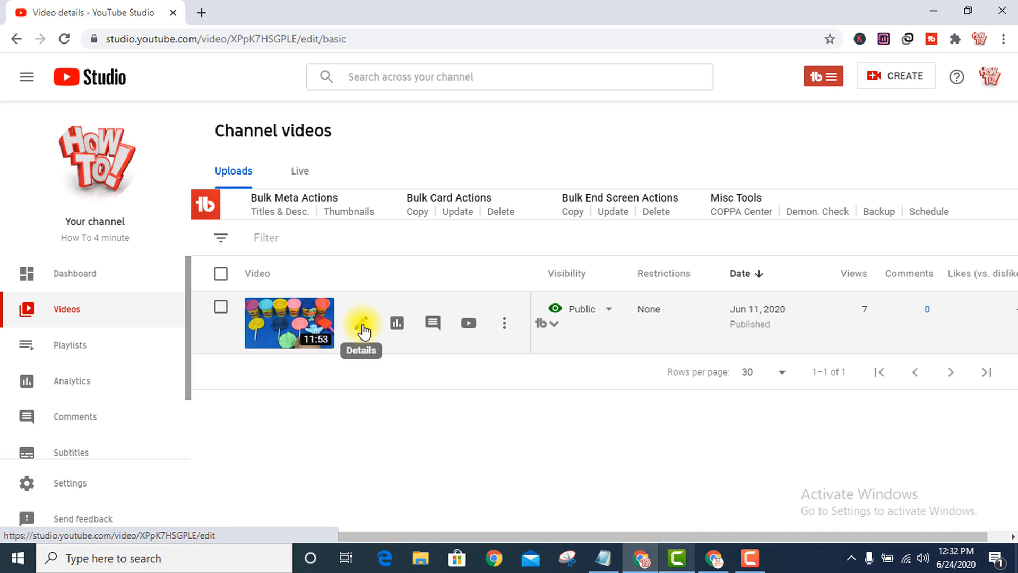
Open the ice cream kids video's details page and scroll down toward its cards.
click(361, 323)
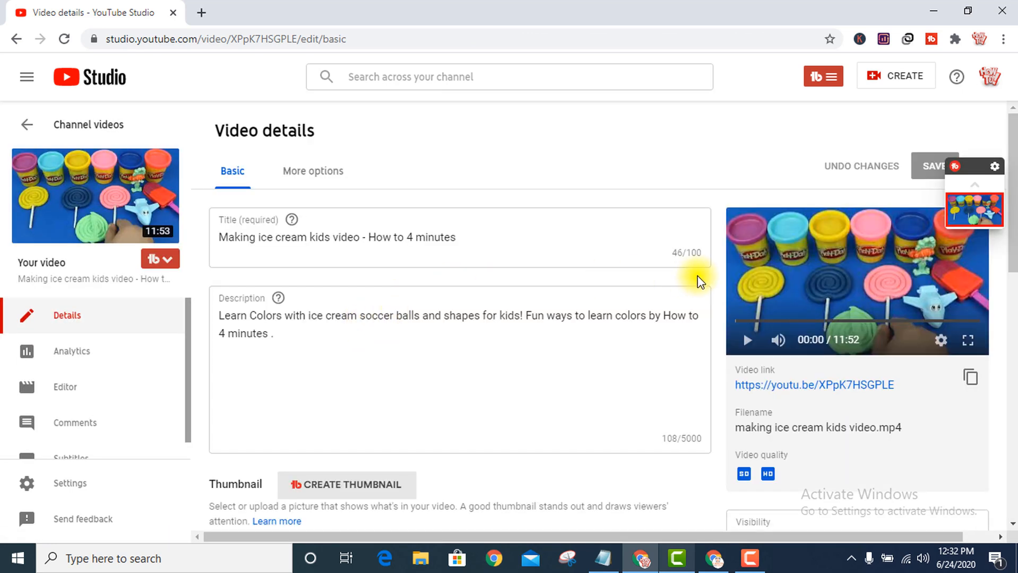
scroll(down, 3)
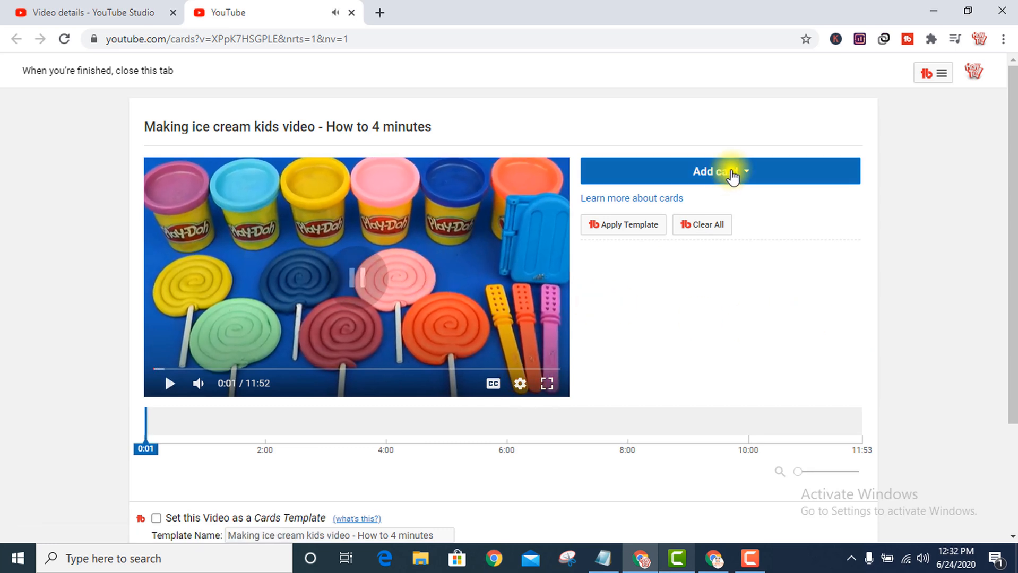
Add a new card and choose the Poll card type.
click(719, 171)
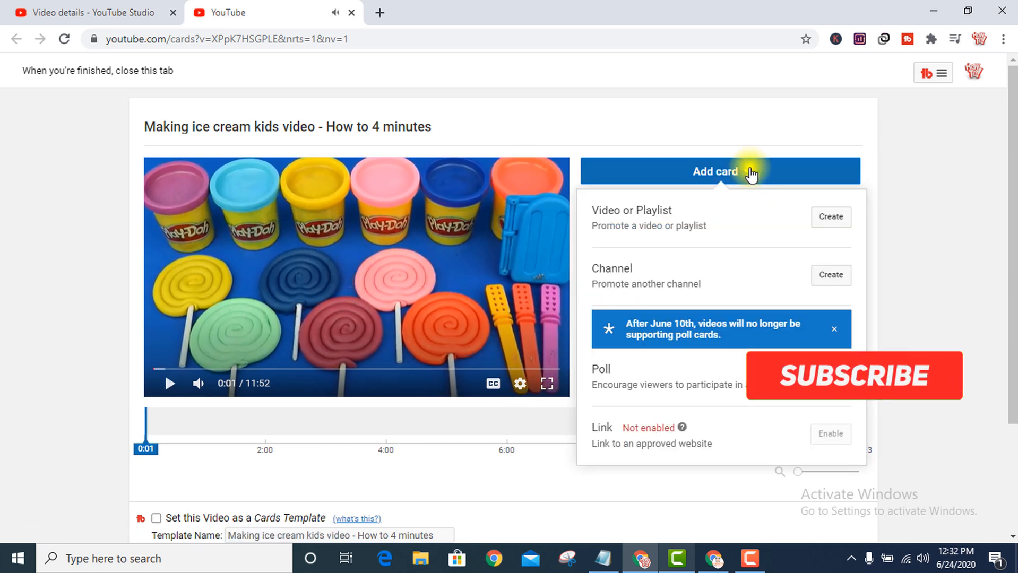
click(852, 375)
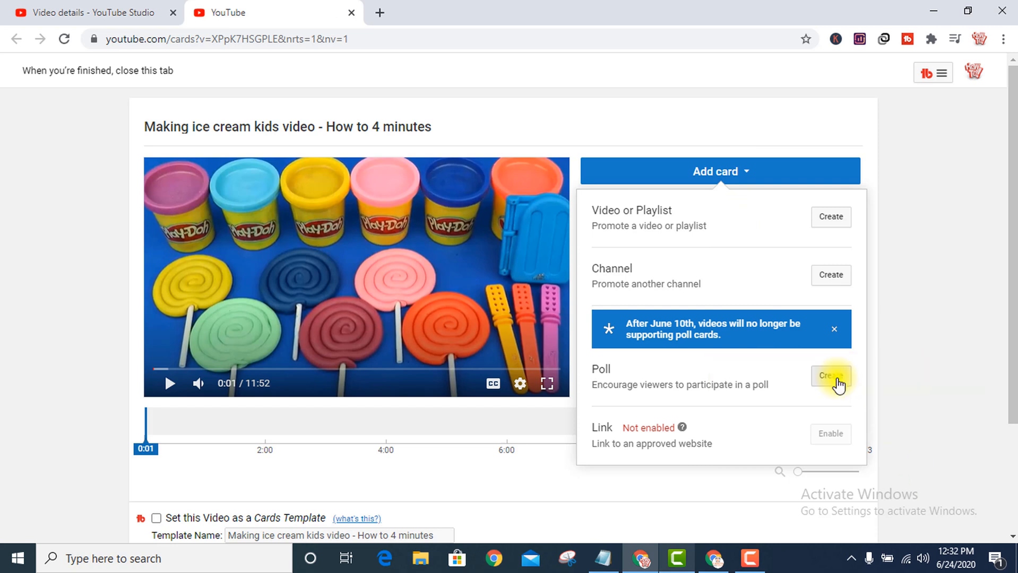
click(830, 376)
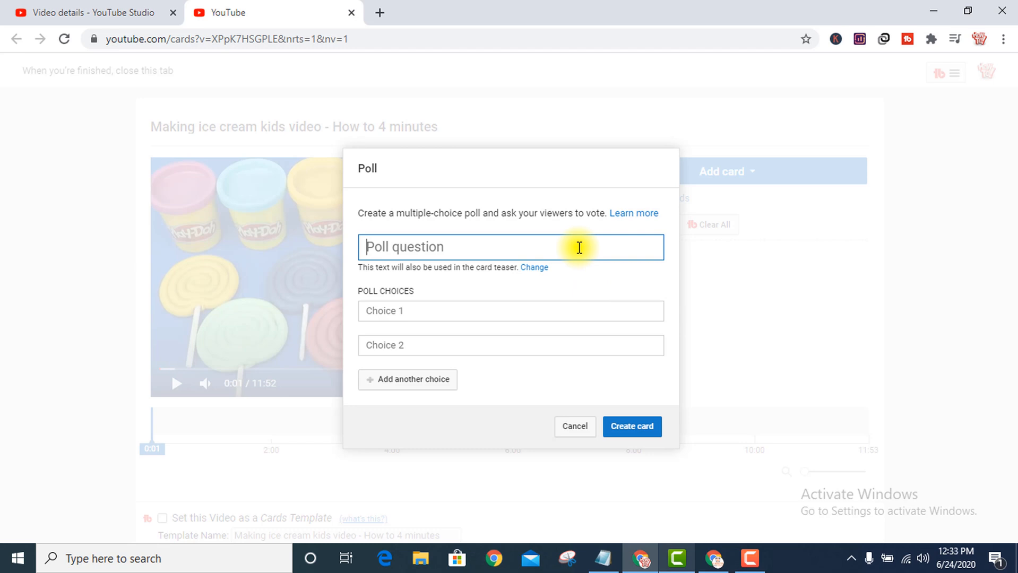
Enter the poll question 'What did you think of this video?'.
text(What did you think of t)
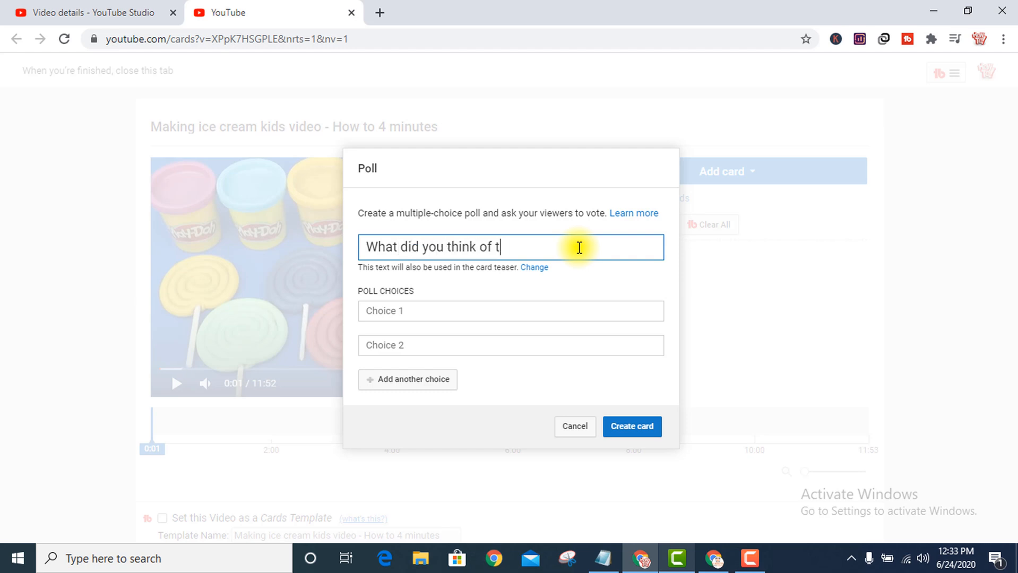
text(his video)
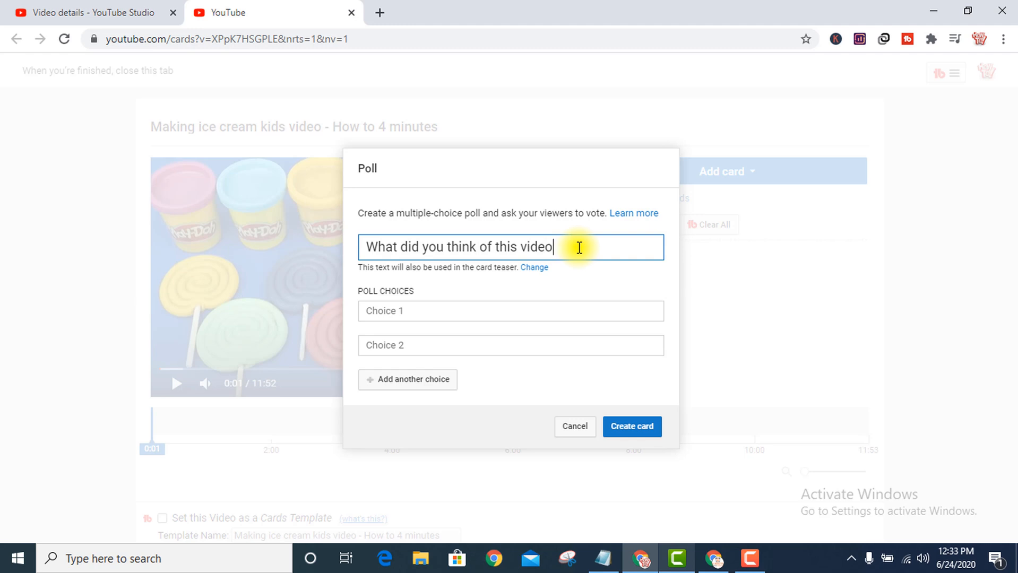
text(?)
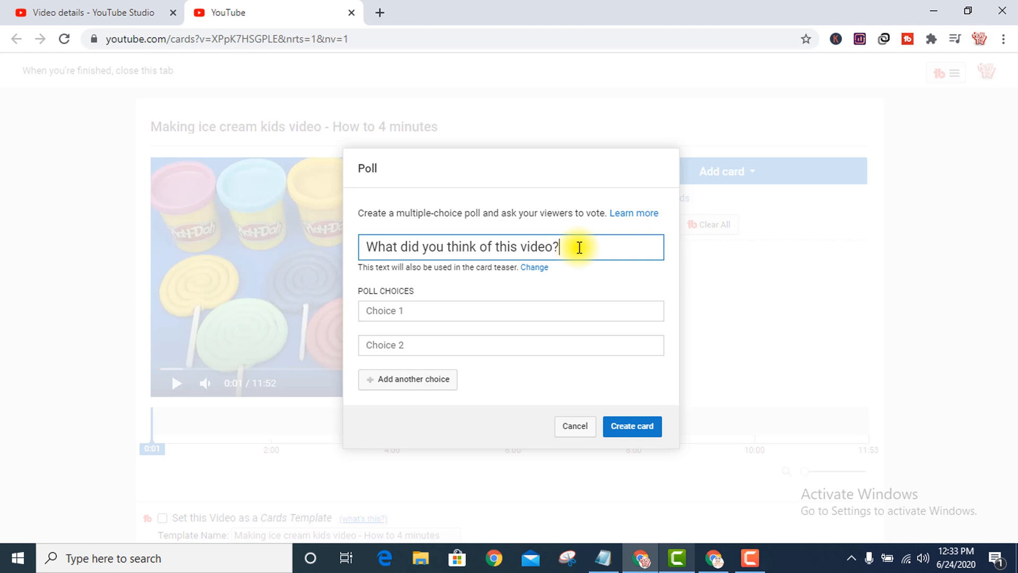
mouse_move(469, 242)
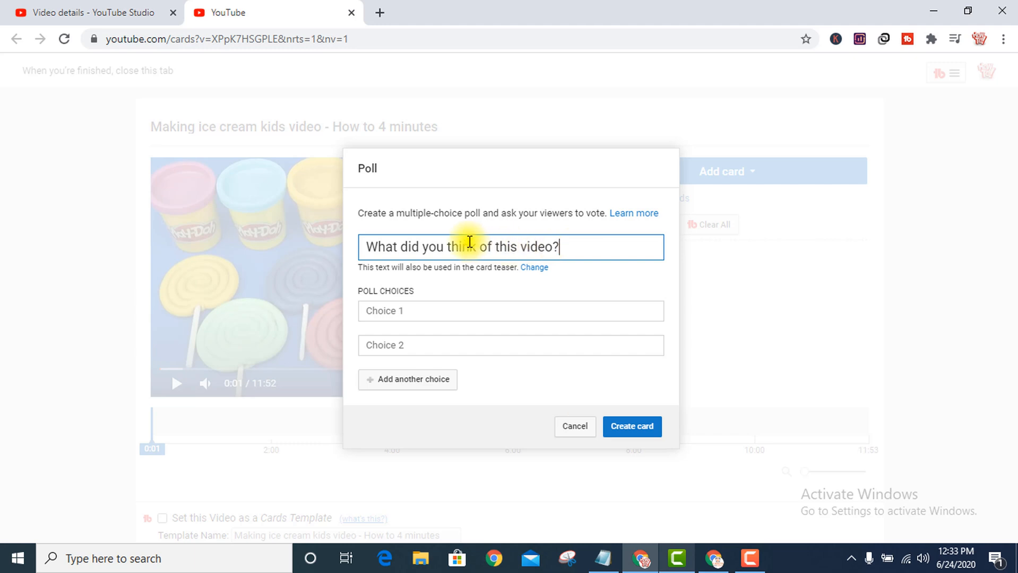
click(511, 311)
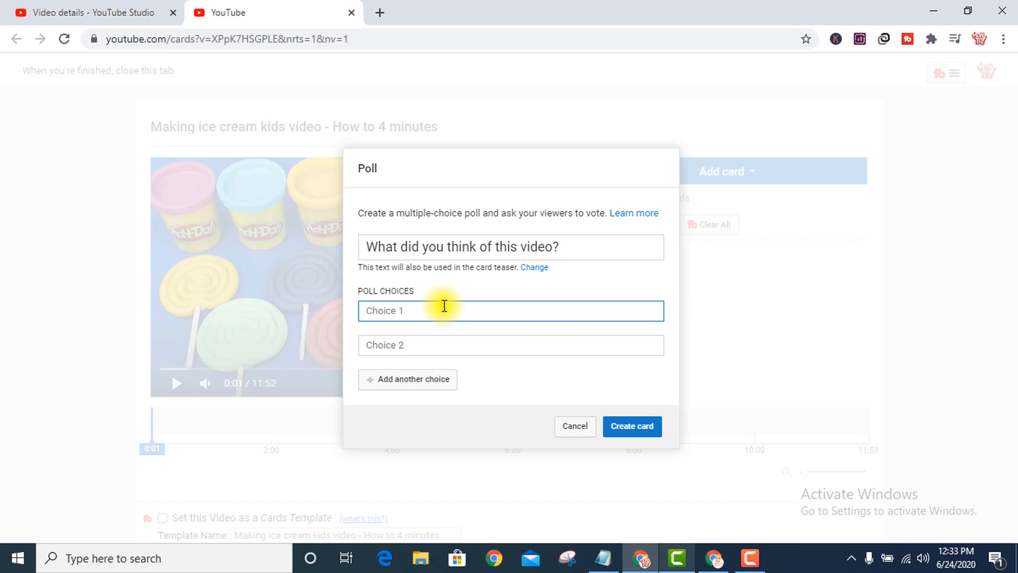
Fill in poll choices Good, bad and a third 'very well', then create the card.
text(Goo)
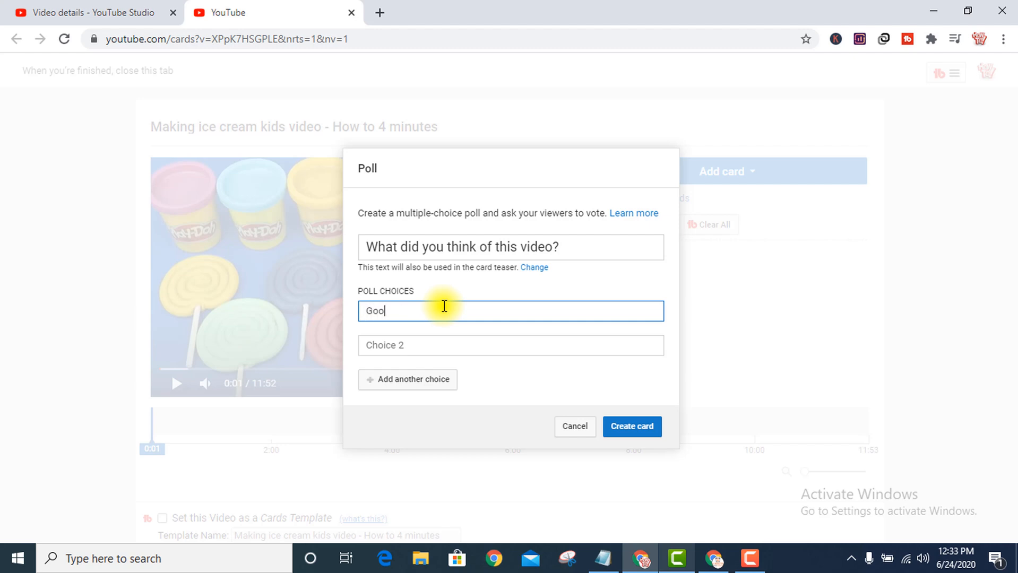
click(510, 344)
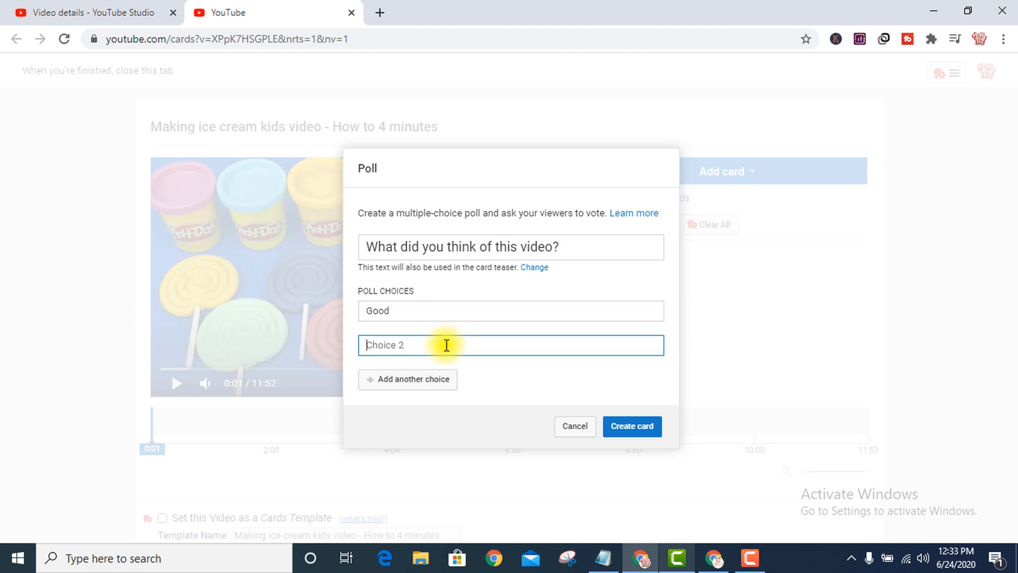
text(bad)
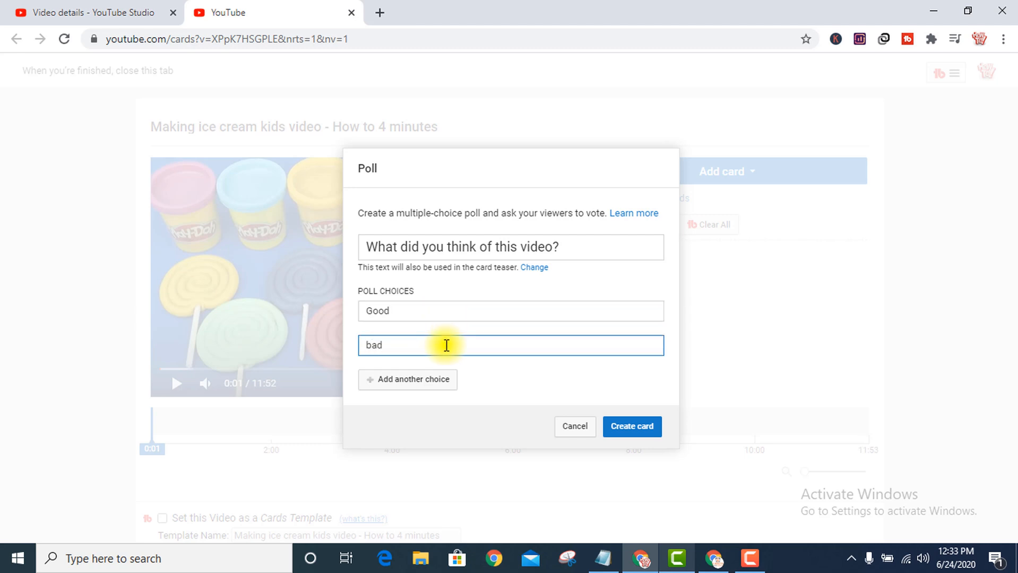
click(407, 379)
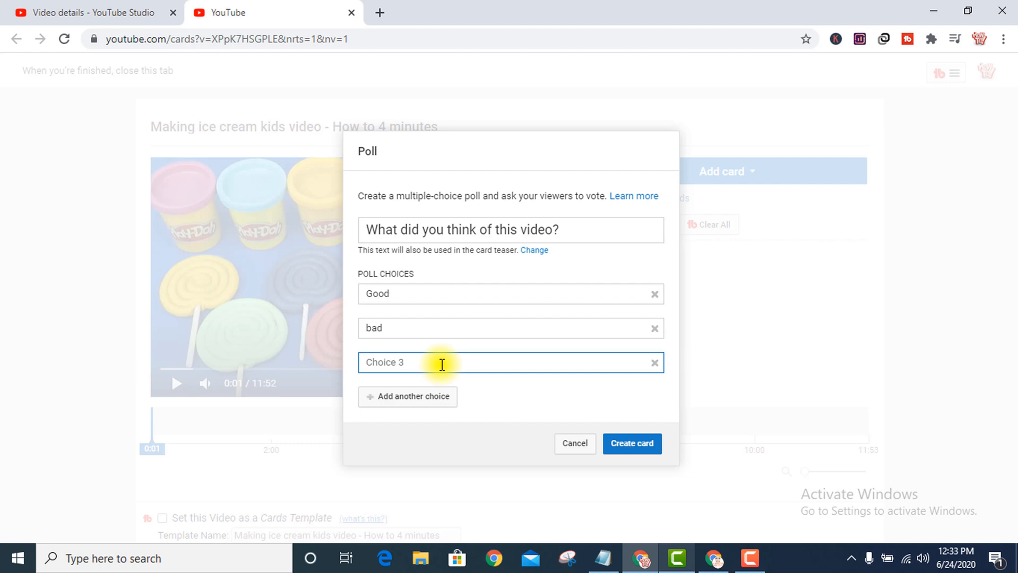
text(very)
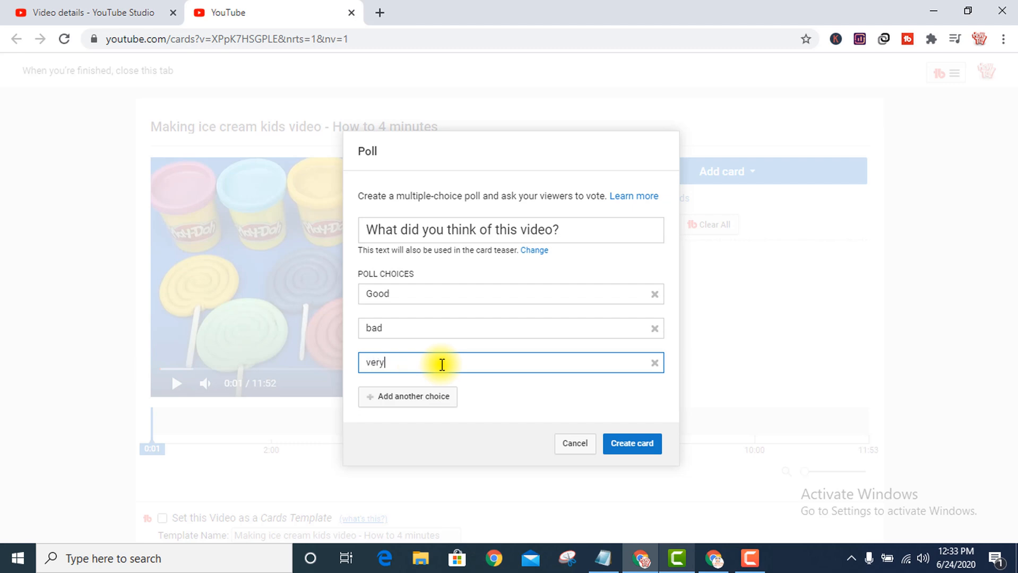
text(well)
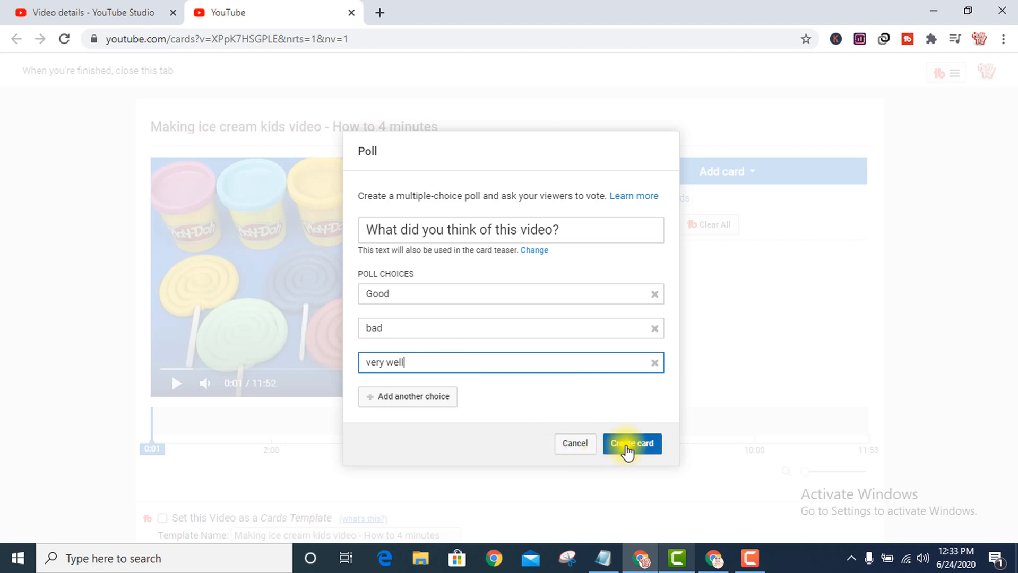
click(631, 443)
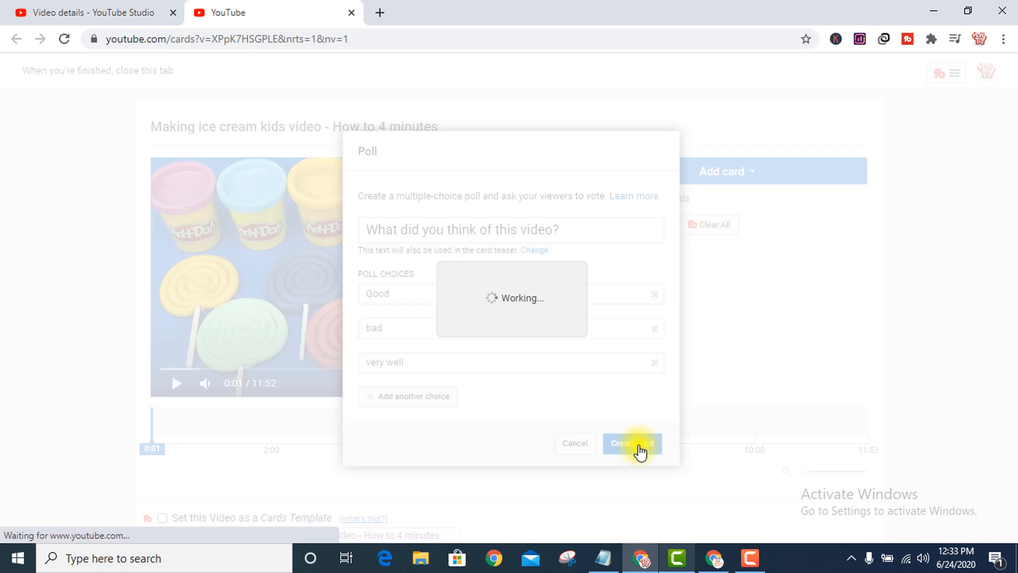
Save the poll card until all changes are saved, then play the video to preview it.
click(631, 443)
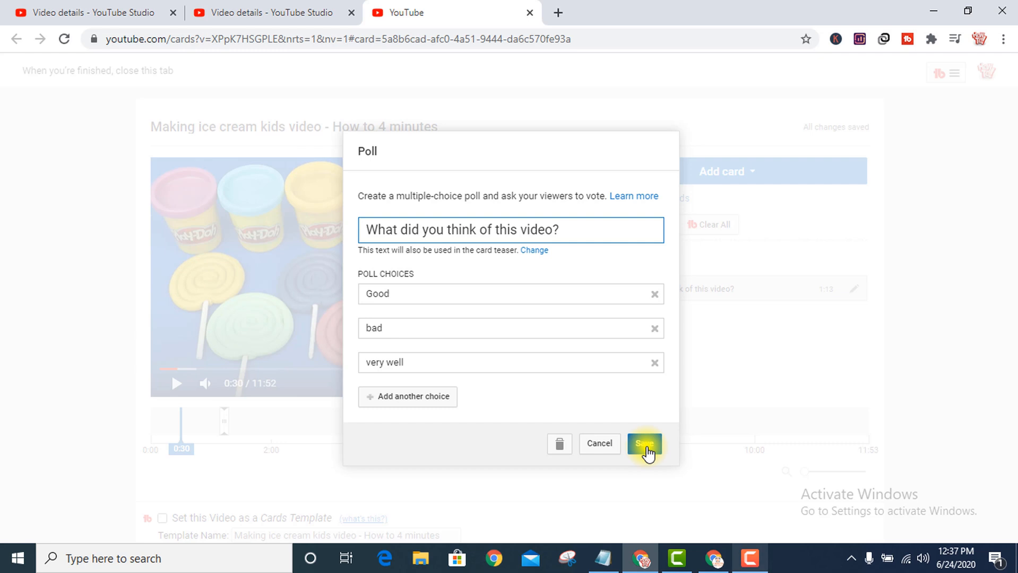
click(643, 444)
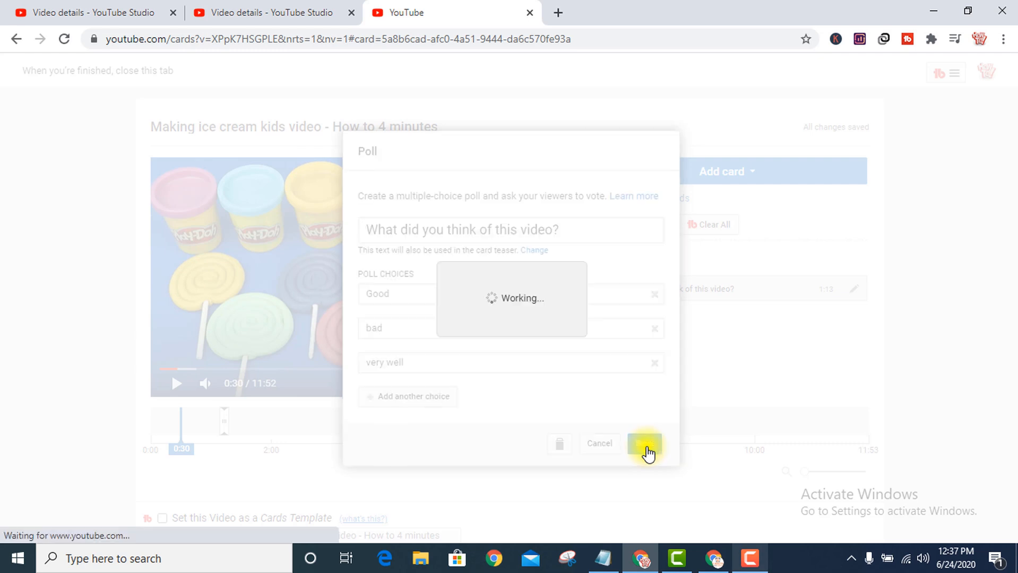
click(644, 443)
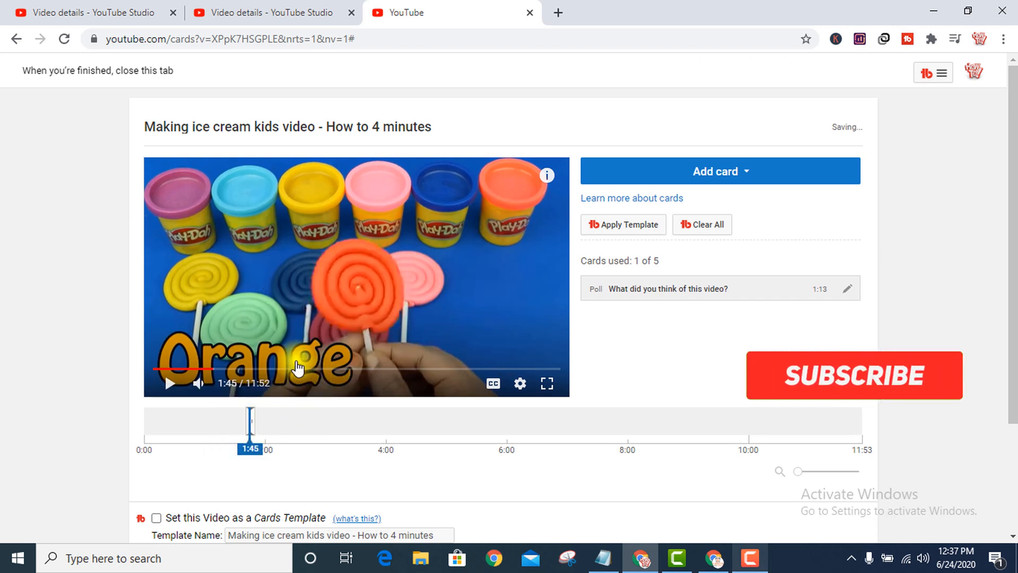
click(854, 375)
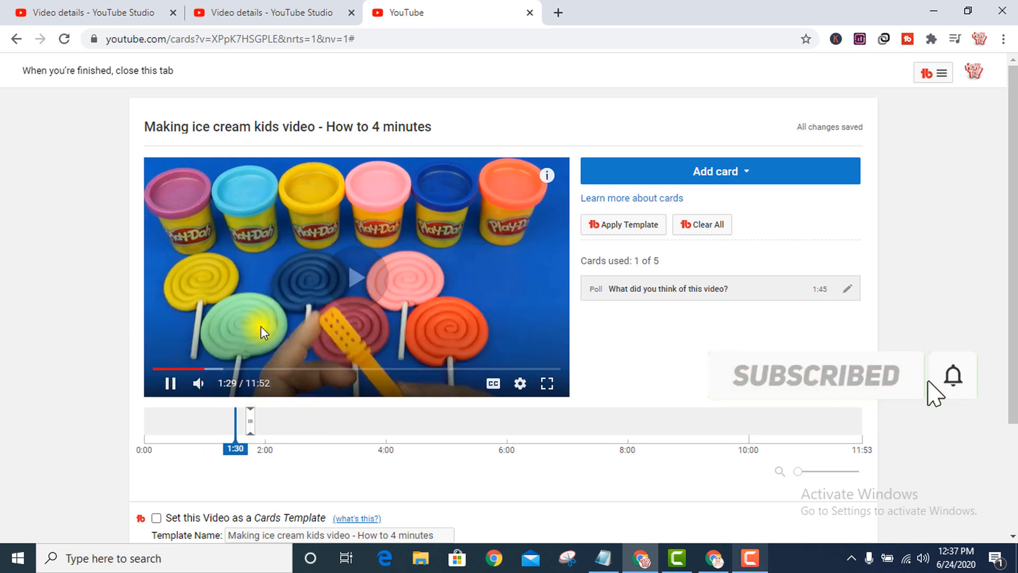